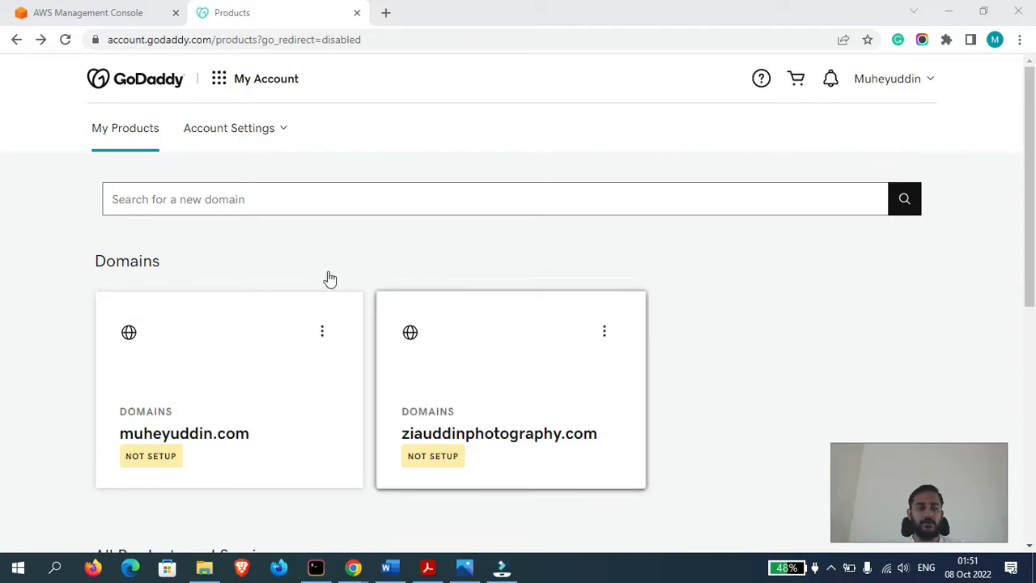
mouse_move(136, 87)
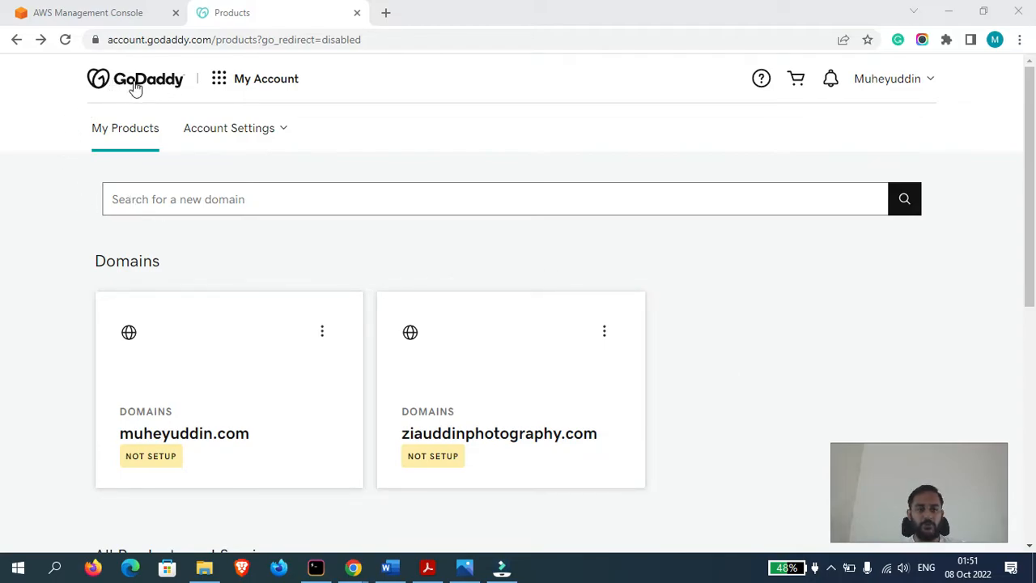
Open GoDaddy DNS management for ziauddinphotography.com and scroll to its default nameservers
scroll(down, 3)
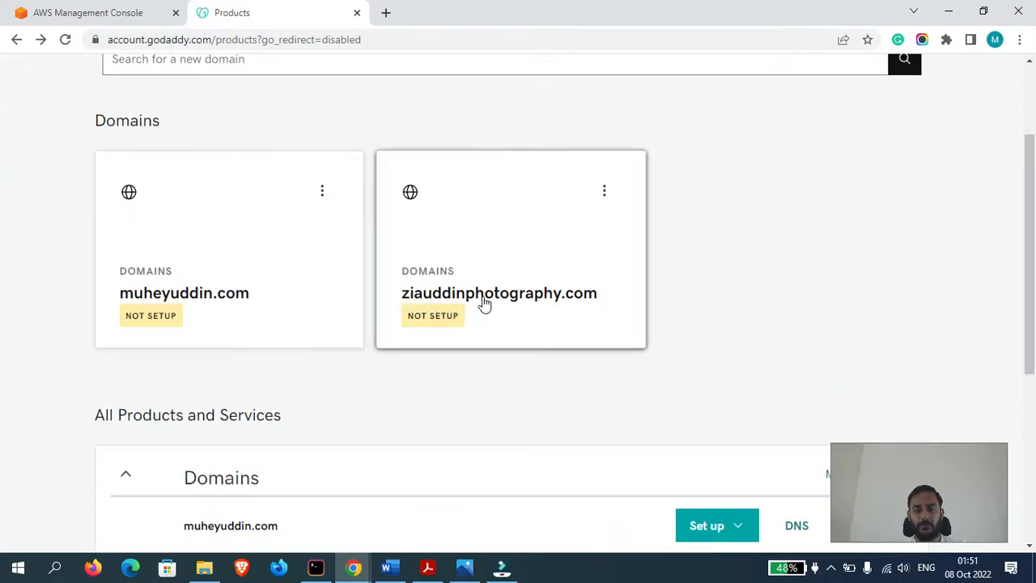
mouse_move(762, 290)
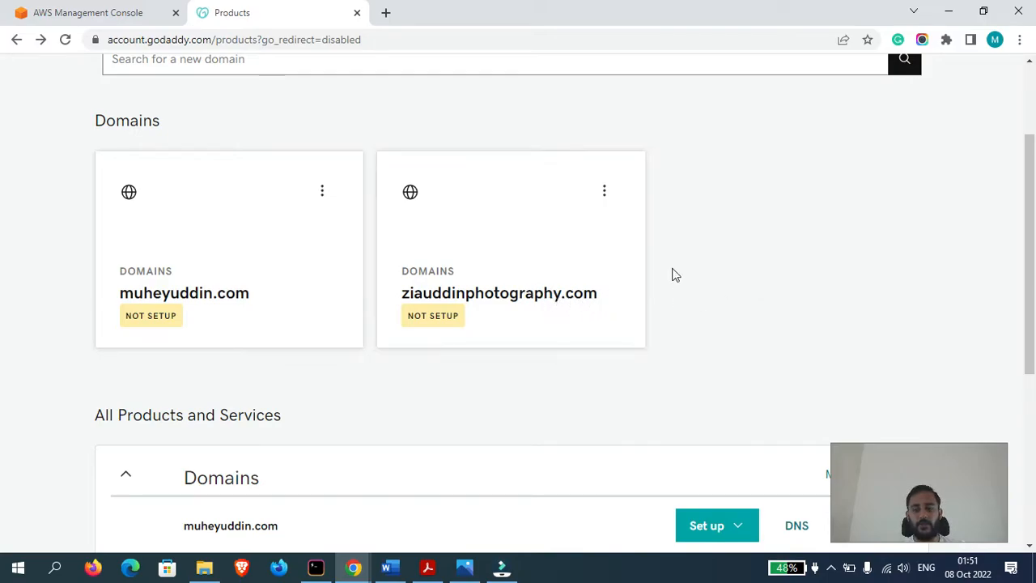
mouse_move(608, 196)
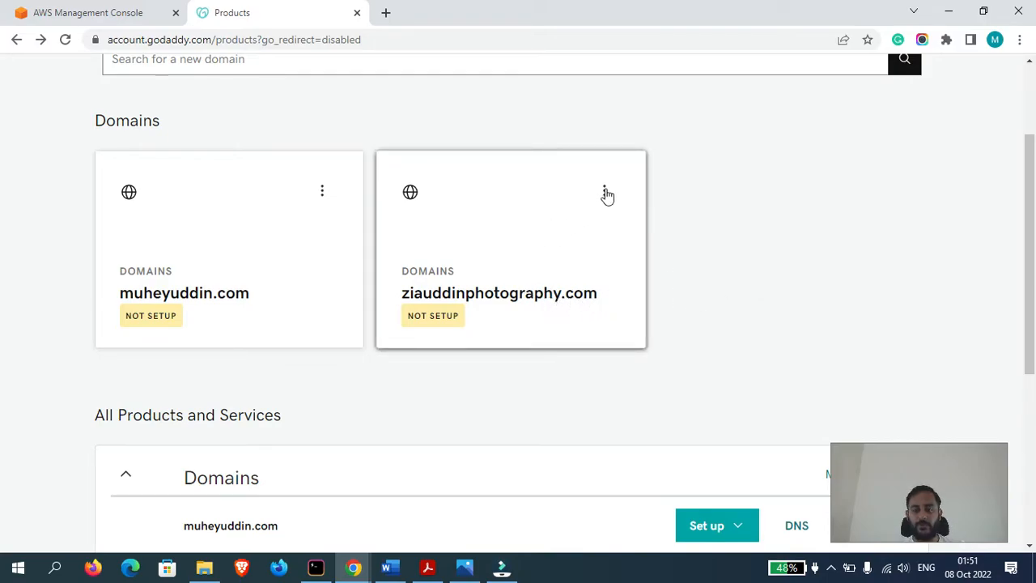
click(604, 192)
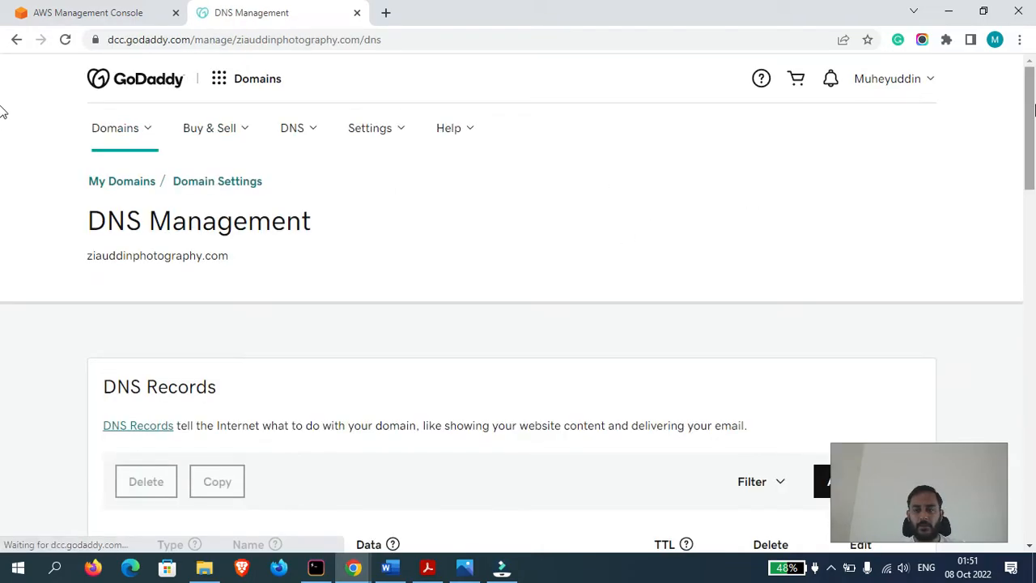
scroll(down, 3)
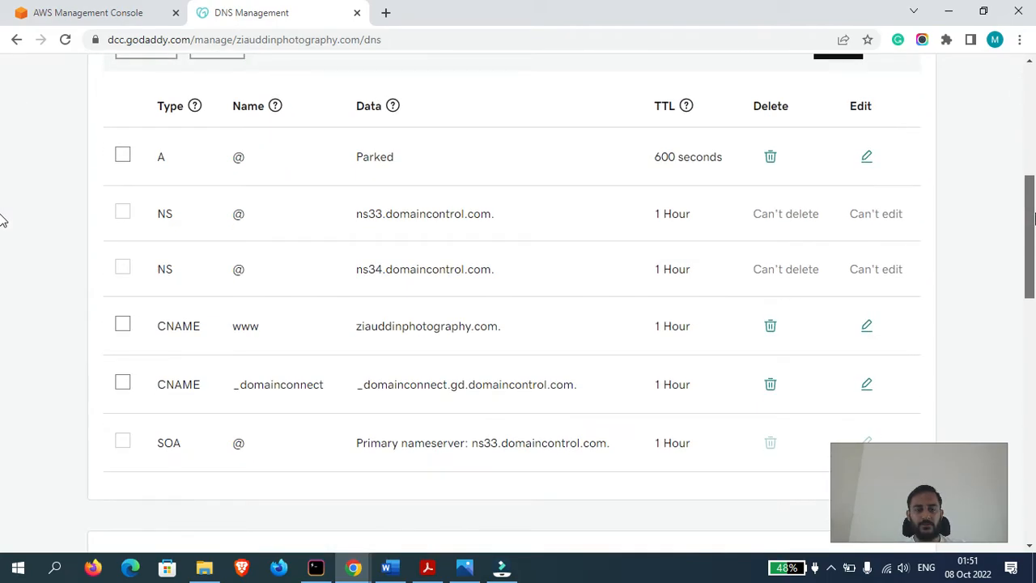
mouse_move(516, 340)
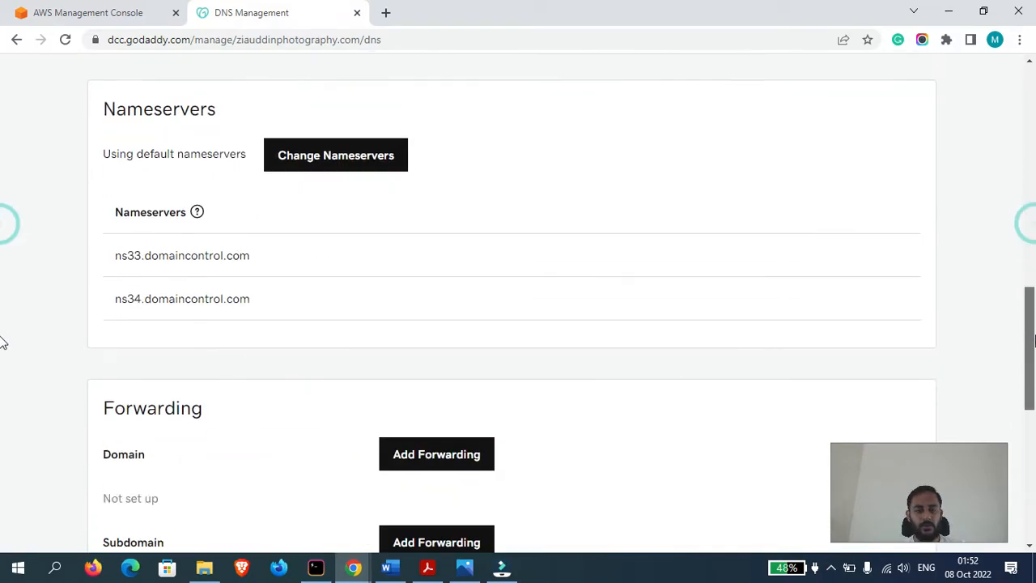
mouse_move(646, 194)
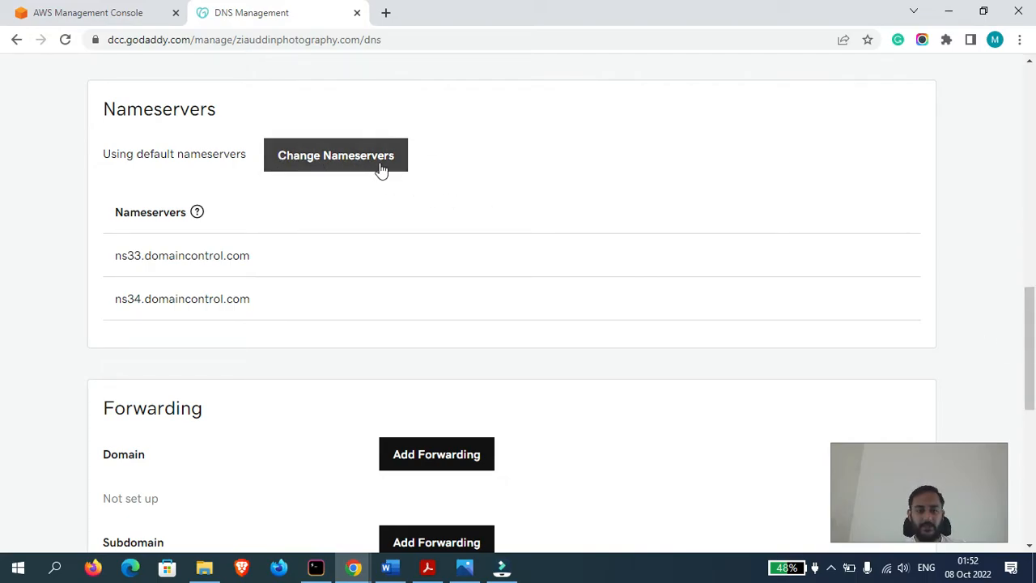
mouse_move(375, 213)
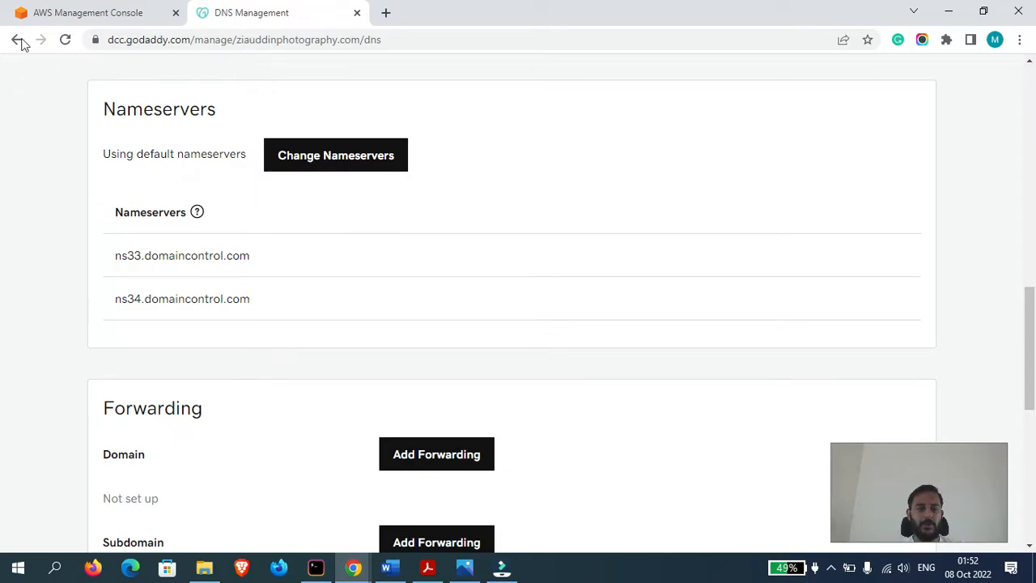
Search 'route53' in the AWS console and start a new hosted zone from the Hosted zones list
click(88, 12)
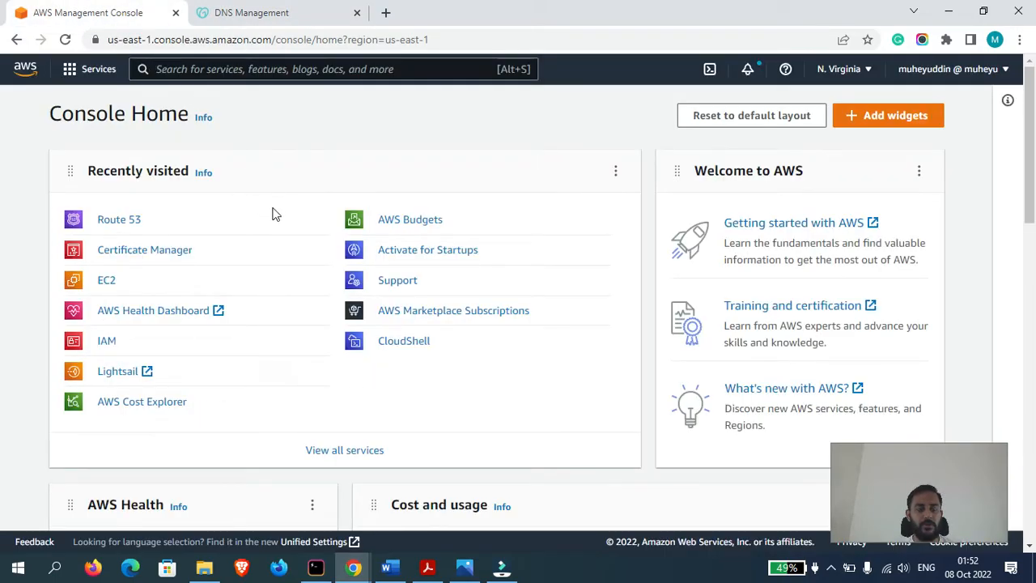
text(route53)
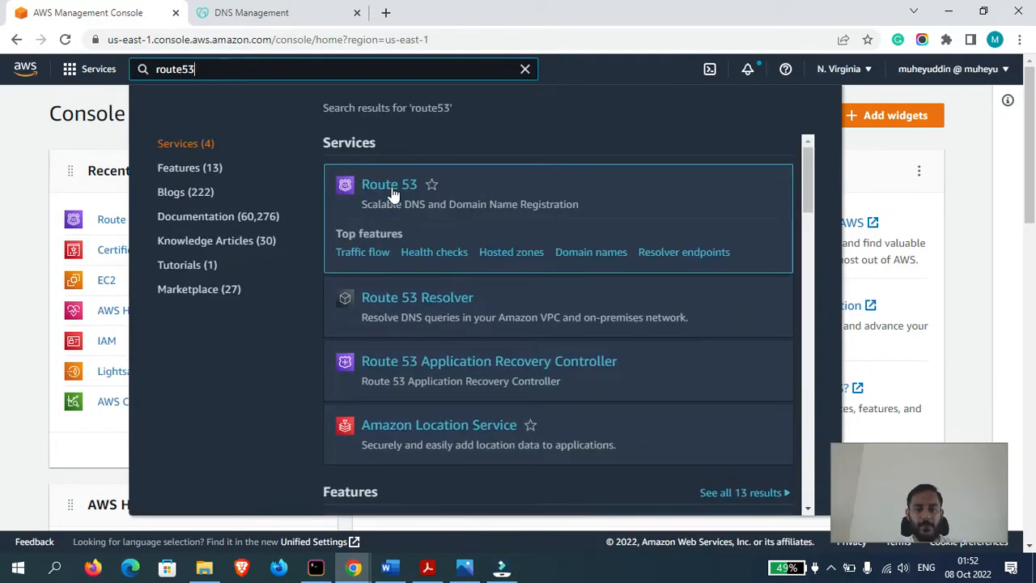
click(389, 184)
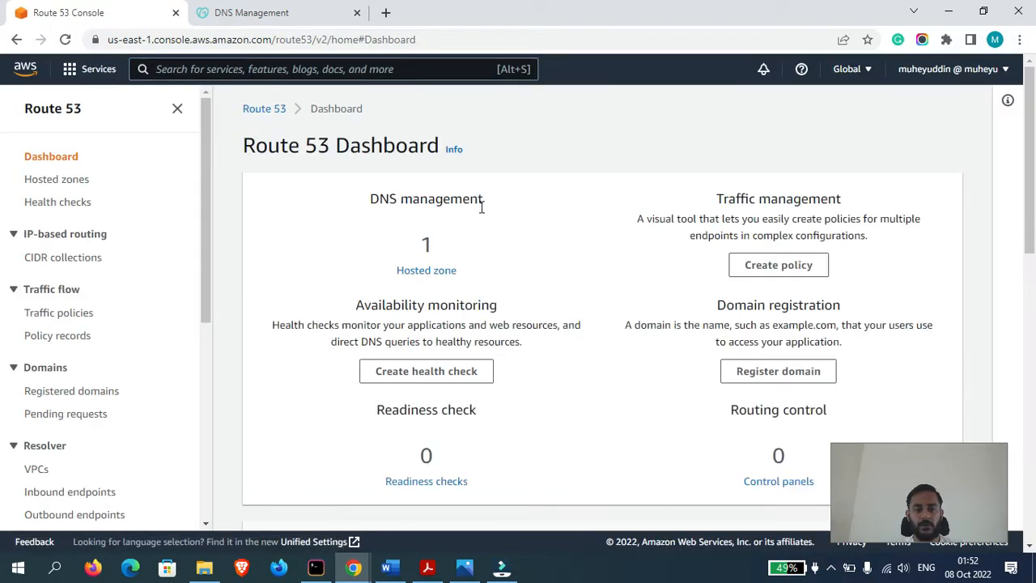
click(426, 269)
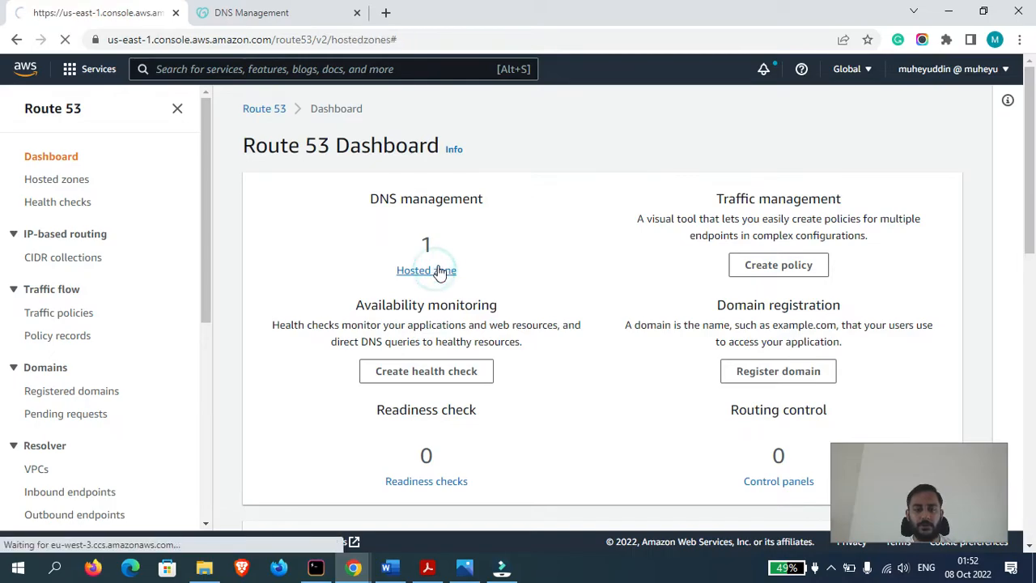
click(426, 270)
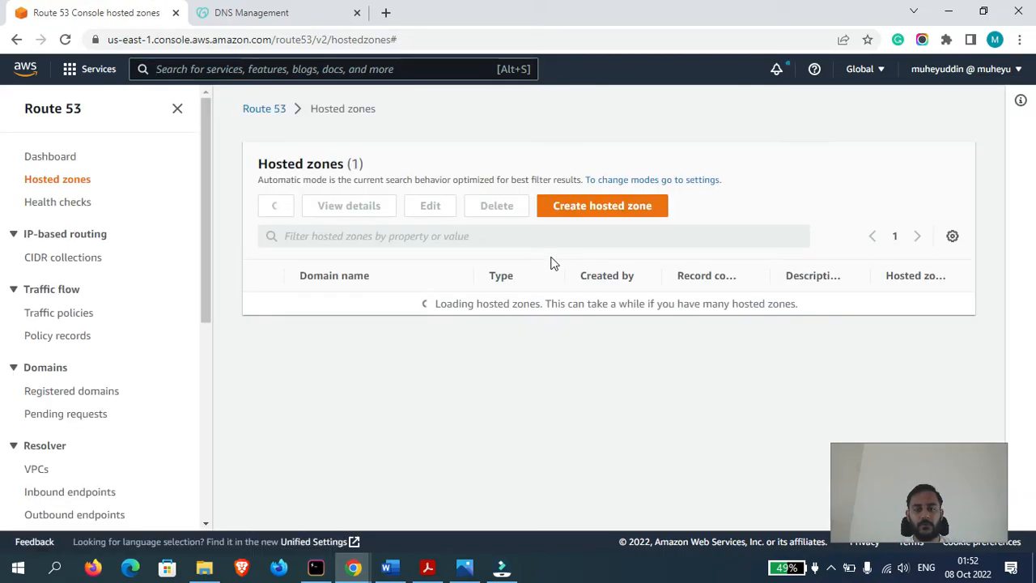
click(603, 205)
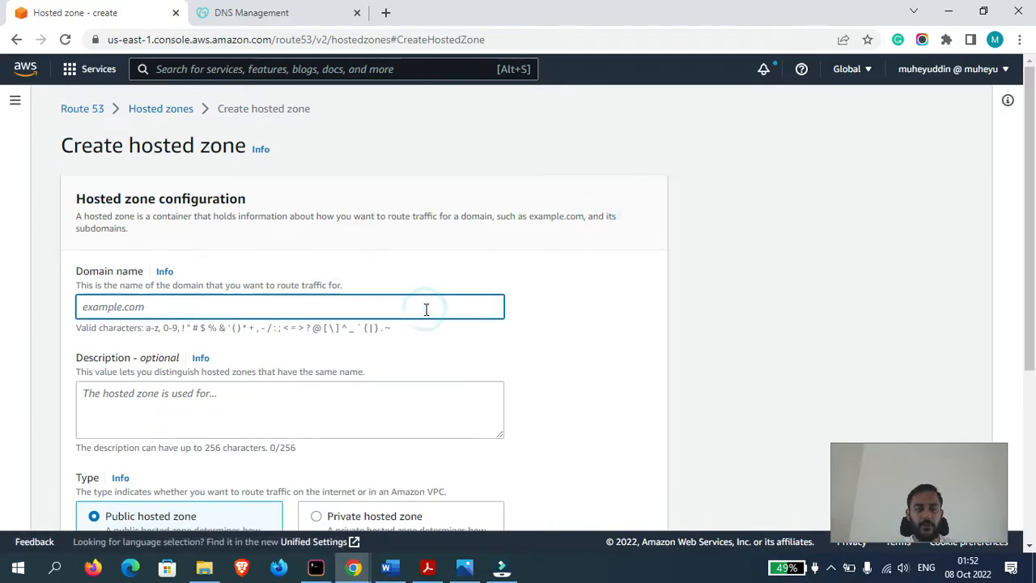
Enter domain name ziauddinphotography.com and create it as a public hosted zone
click(251, 12)
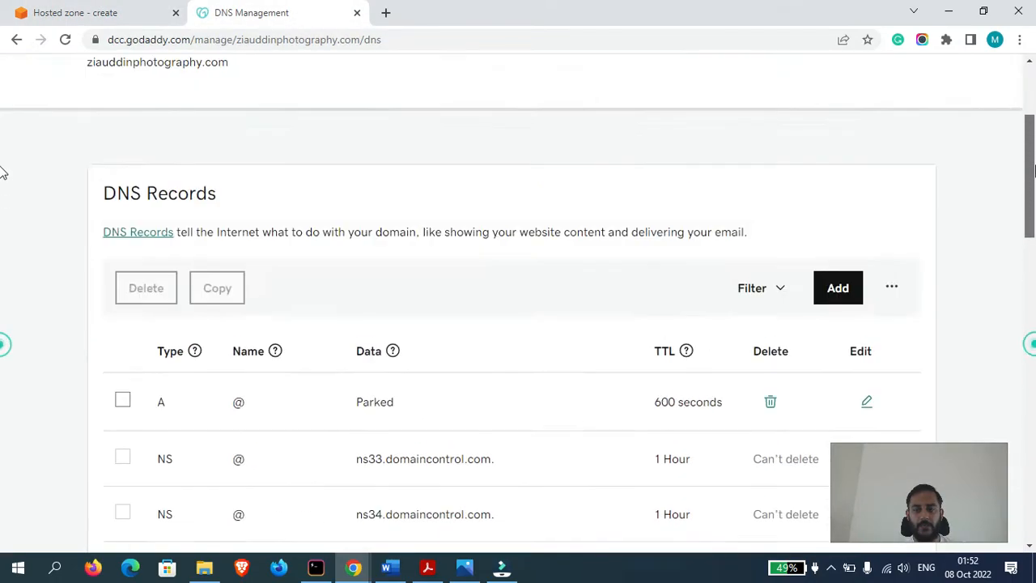
scroll(up, 3)
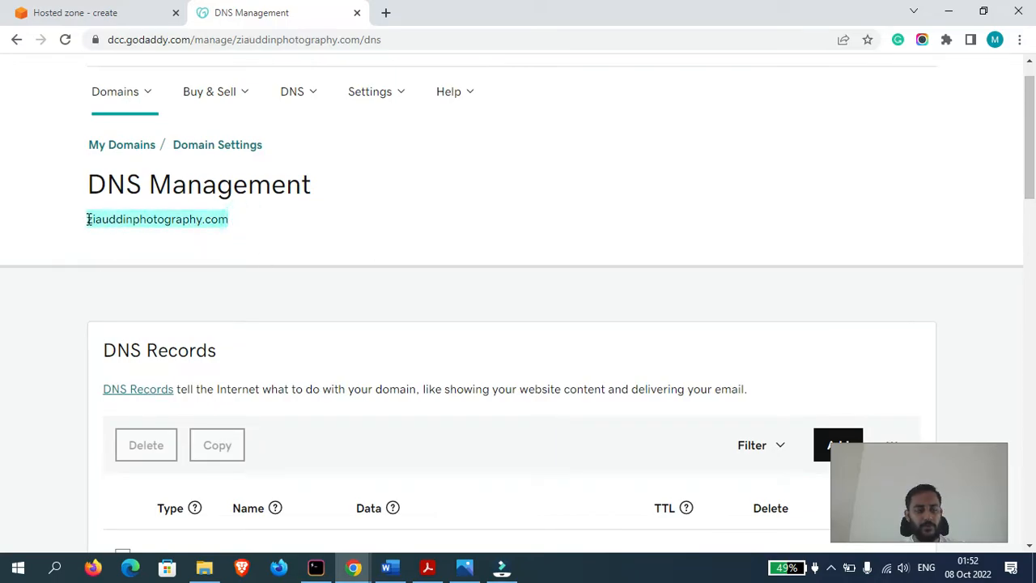
click(97, 12)
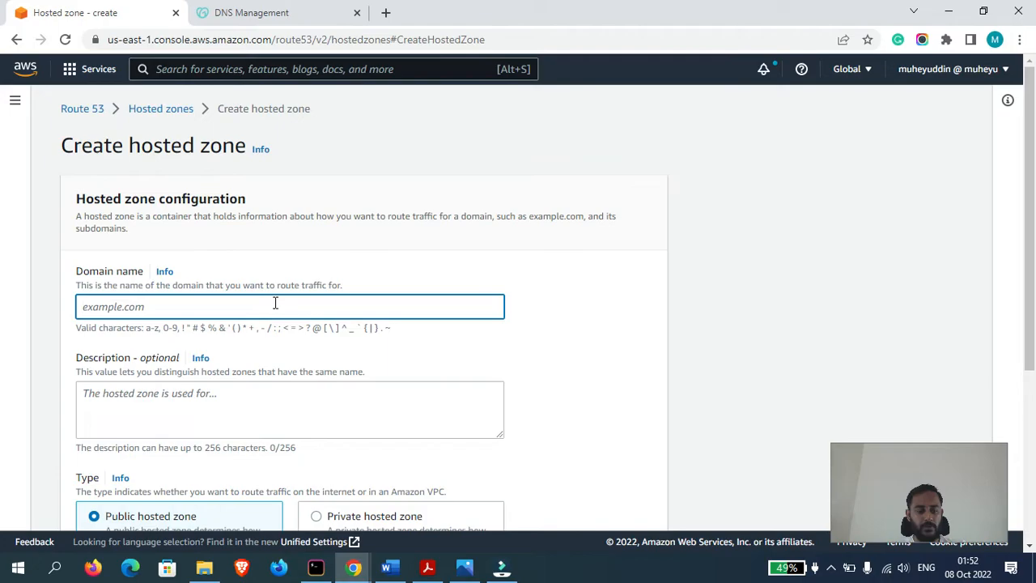
text(ziauddinphotography.com)
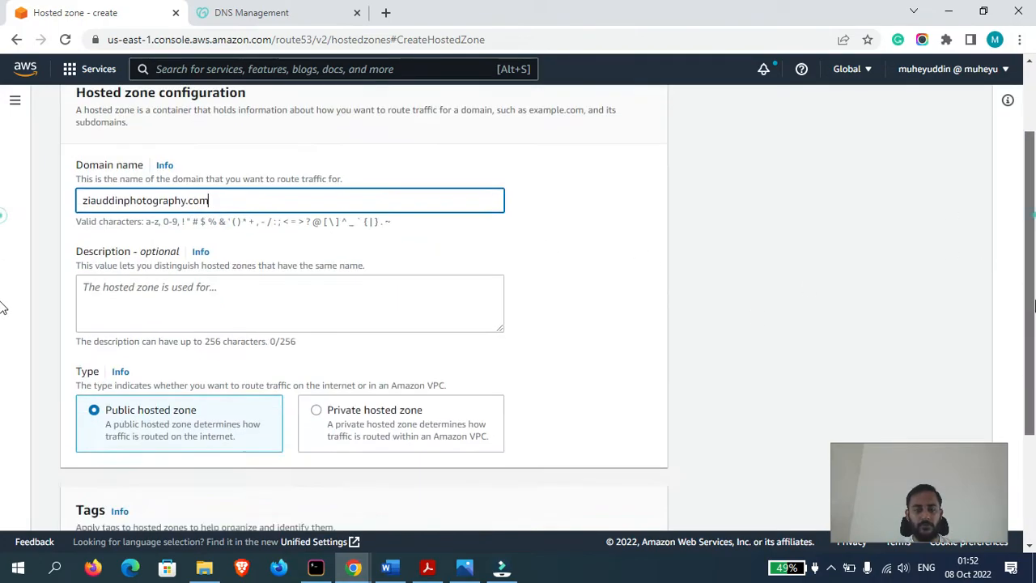
scroll(down, 3)
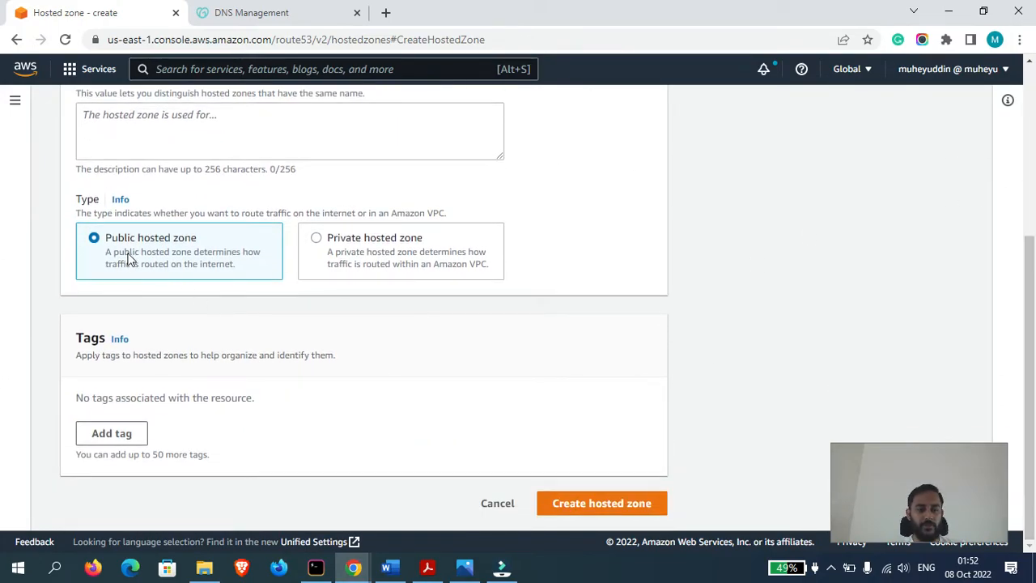
click(602, 503)
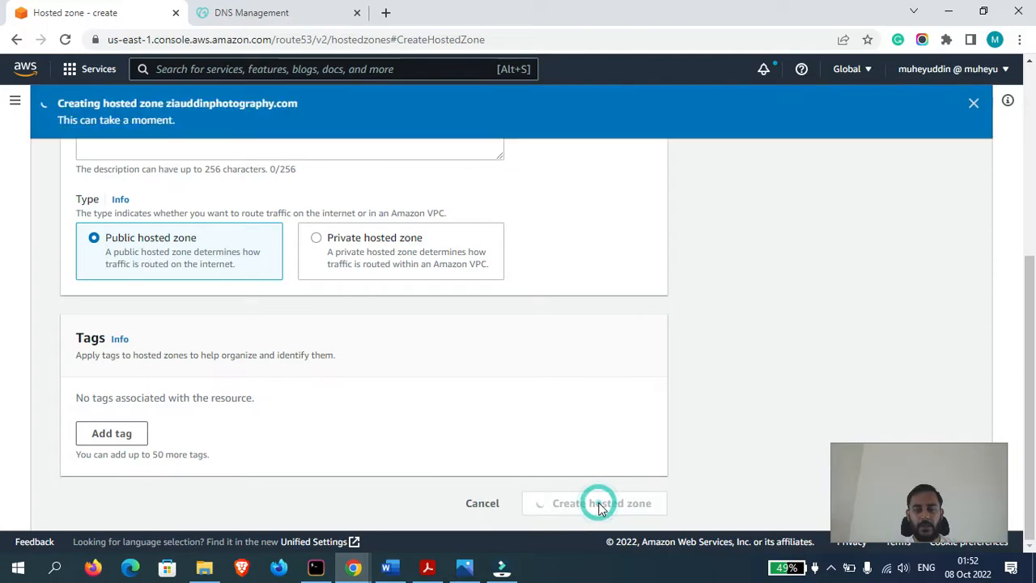
click(602, 503)
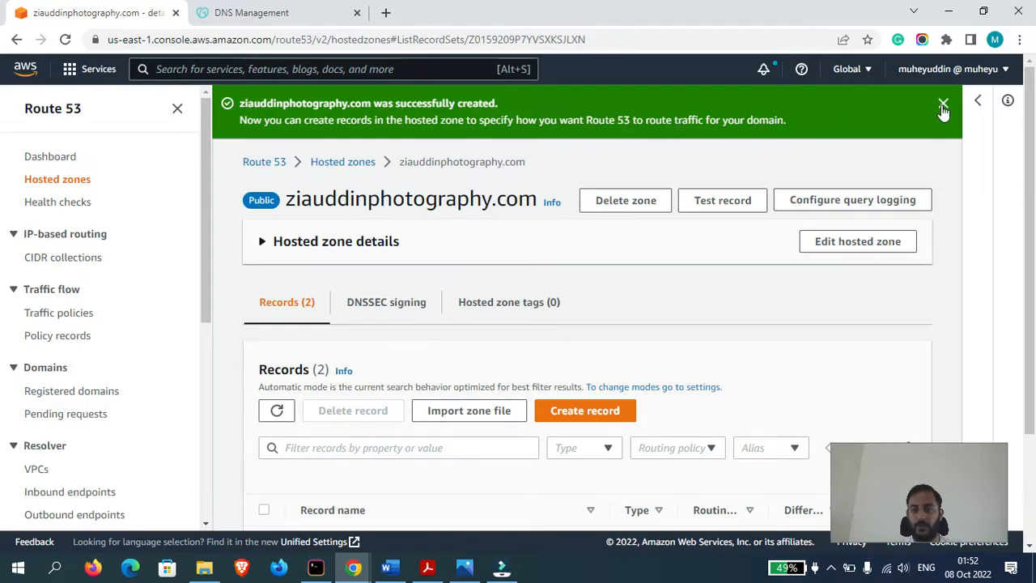
Dismiss the creation banner and select nameserver ns-1935.awsdns-49.co.uk in the NS record
click(944, 104)
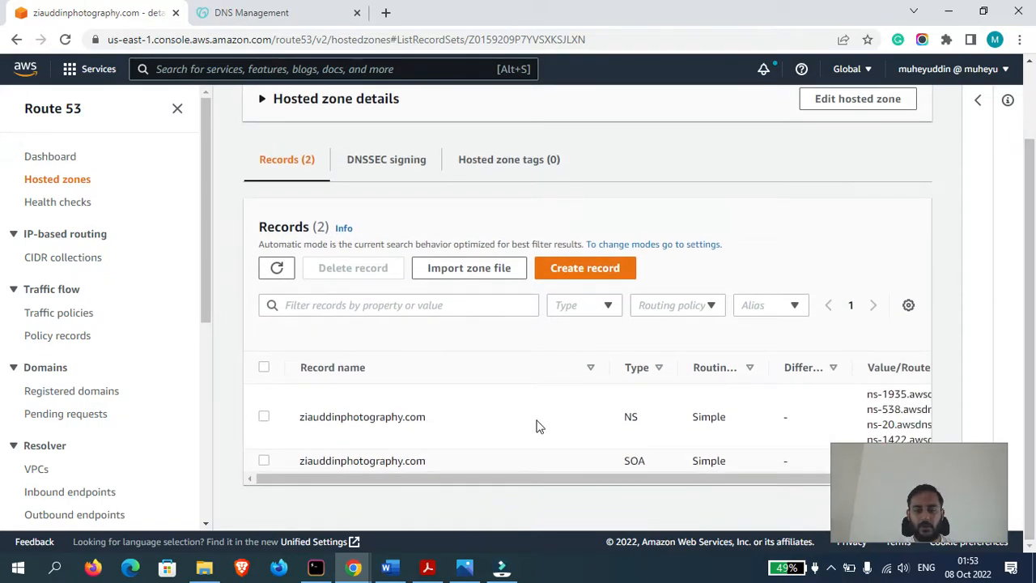
mouse_move(397, 414)
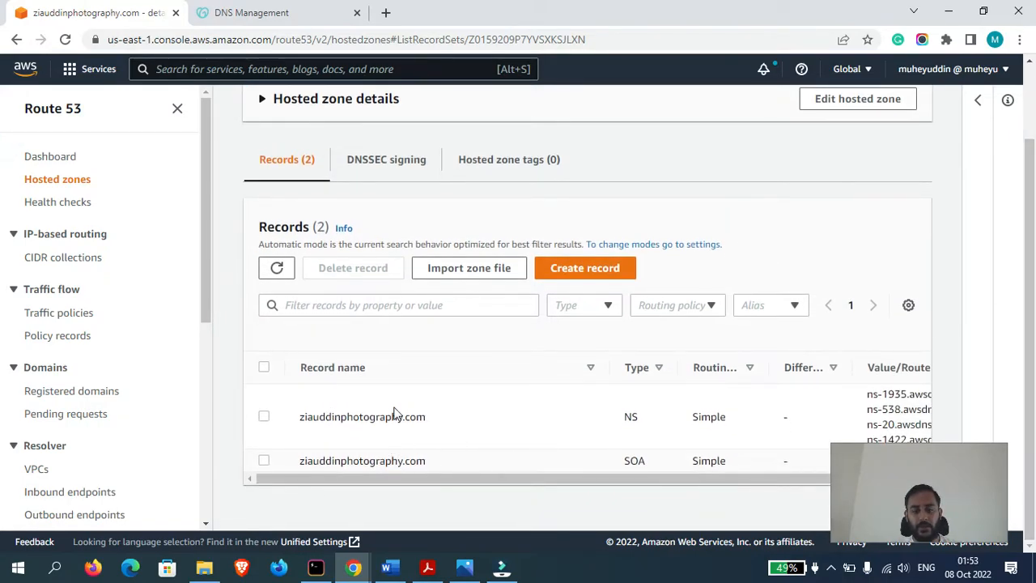
mouse_move(846, 473)
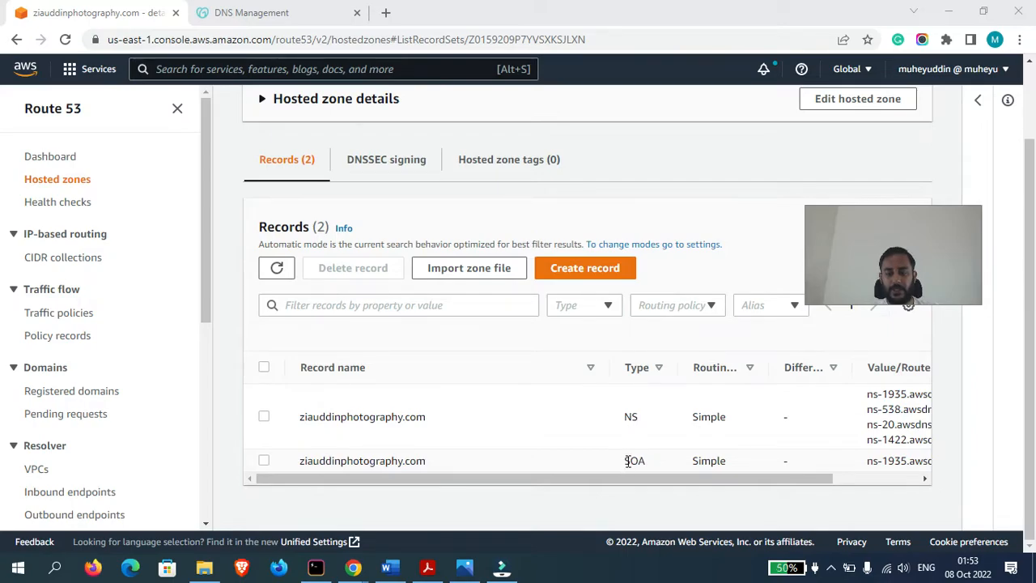
scroll(right, 3)
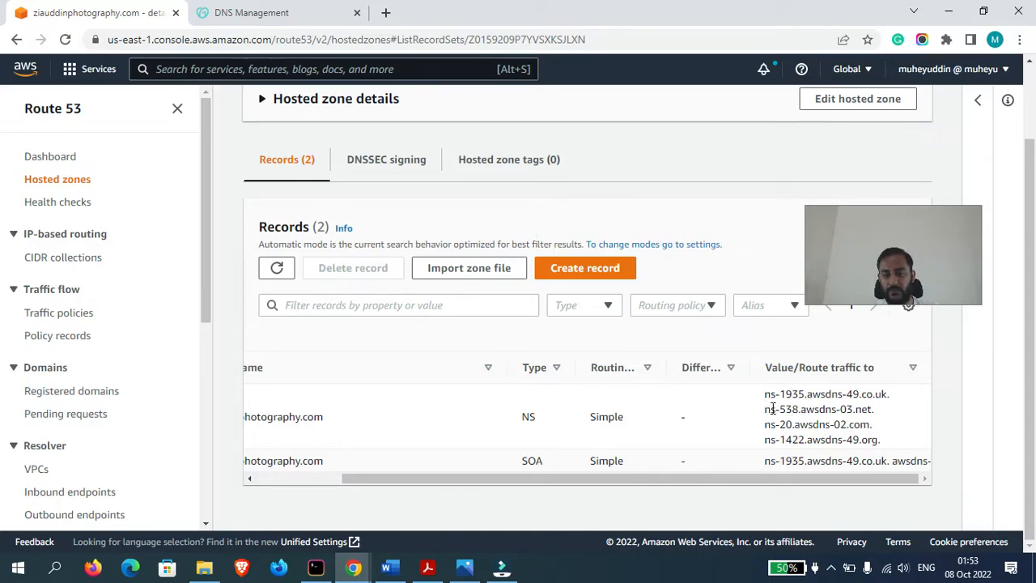
double_click(797, 394)
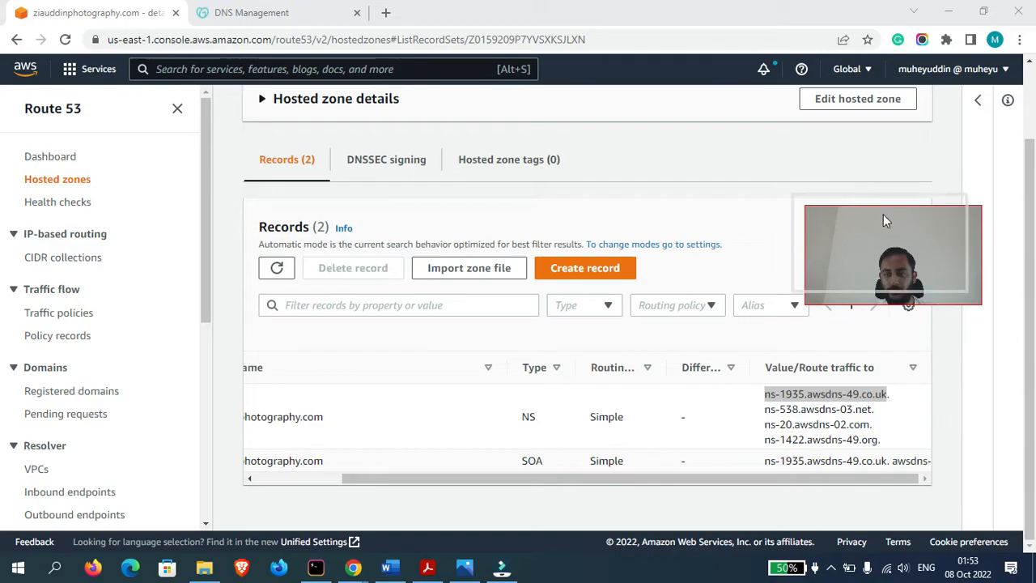
In GoDaddy, change nameservers and choose to enter your own nameservers
click(278, 12)
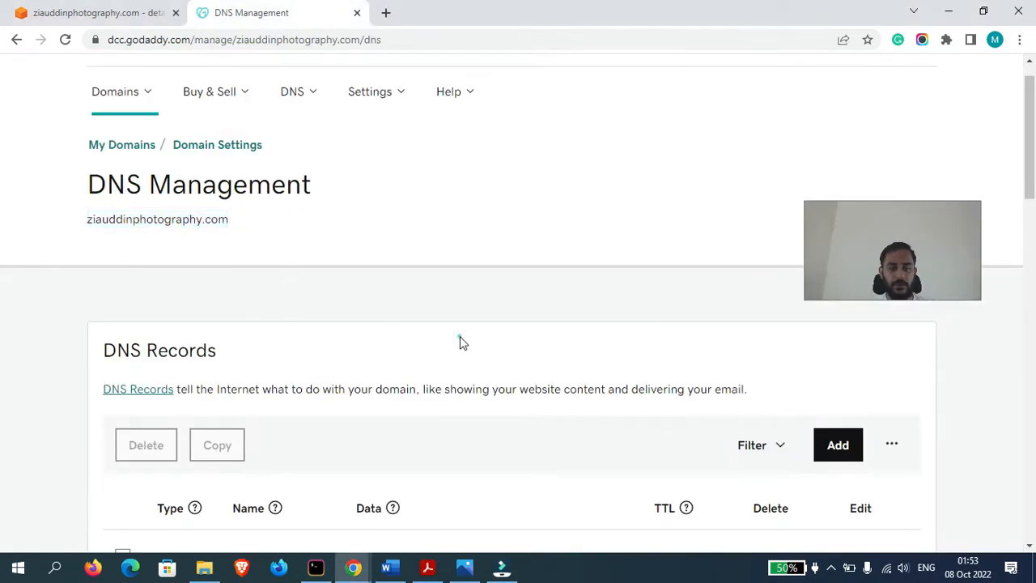
scroll(down, 3)
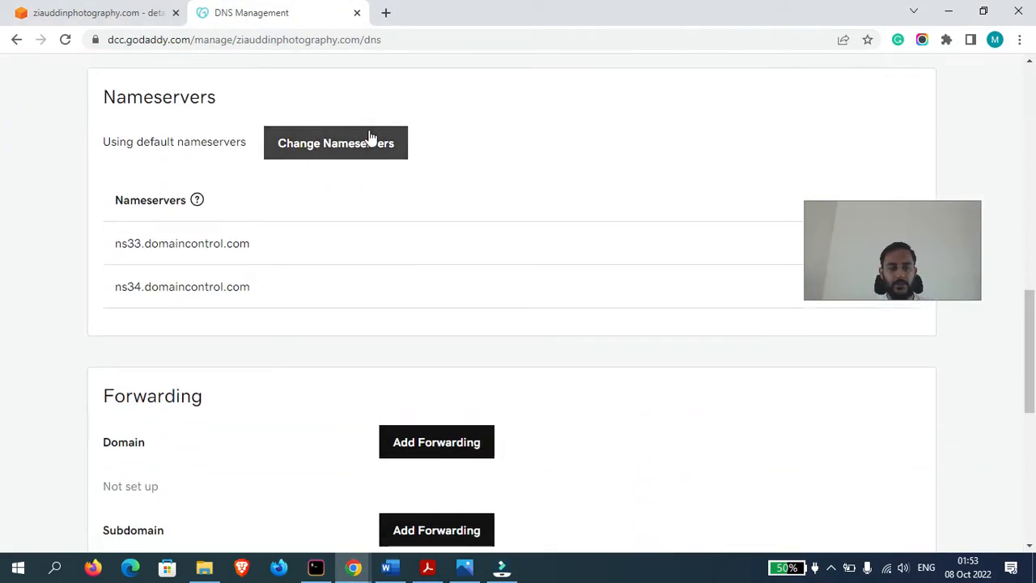
click(335, 142)
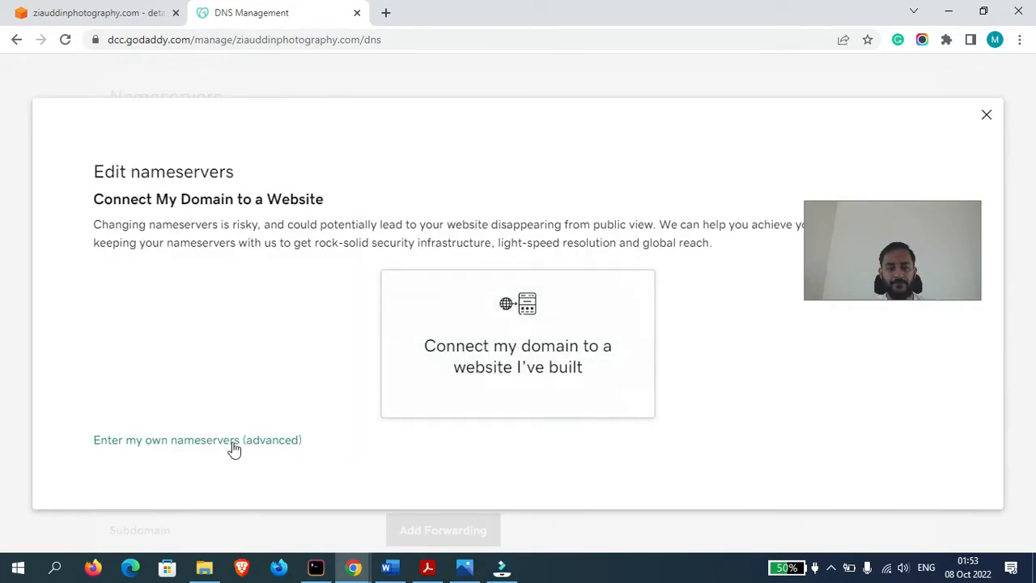
click(197, 440)
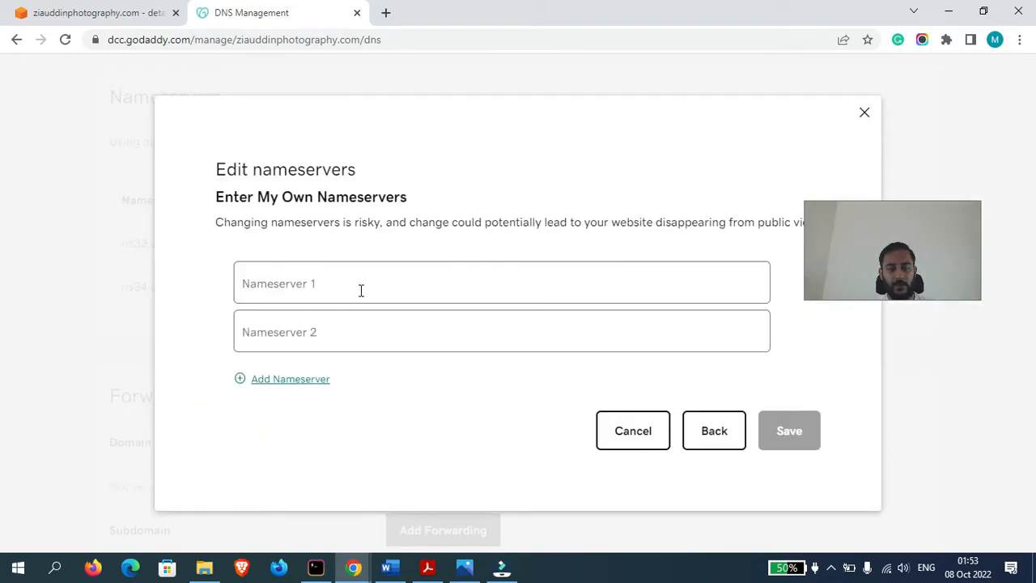
Enter the AWS nameservers, including ns-1935.awsdns-49.co.uk and ns-1422.awsdns-49.org, adding a fourth field
text(ns-1935.awsdns-49.co.uk)
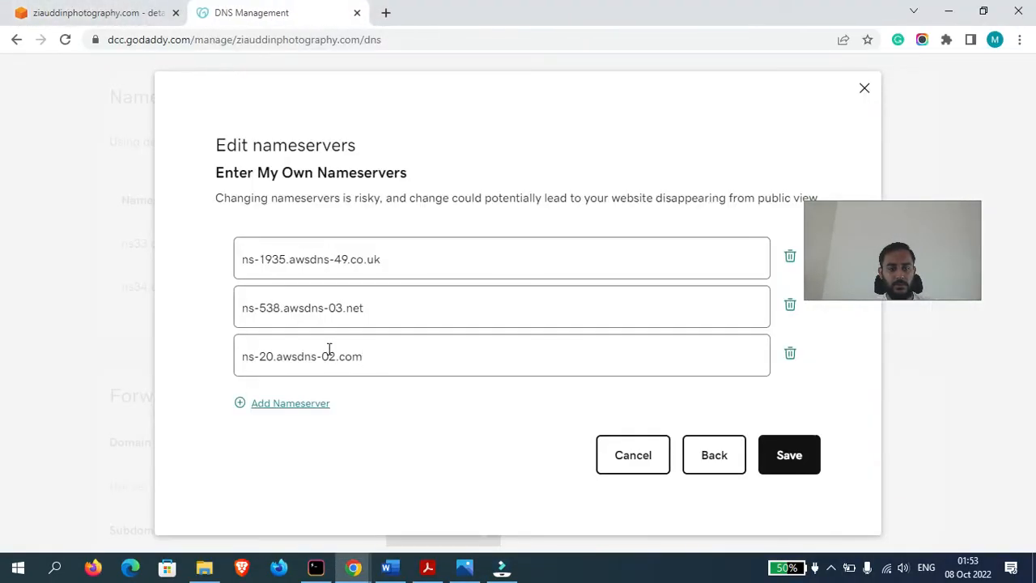
click(290, 402)
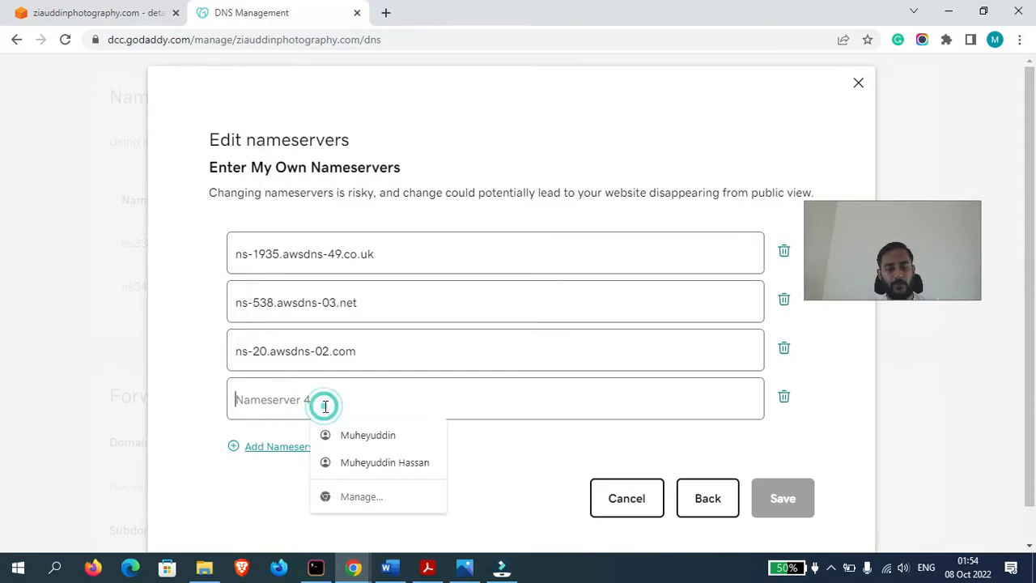
text(ns-1422.awsdns-49.org)
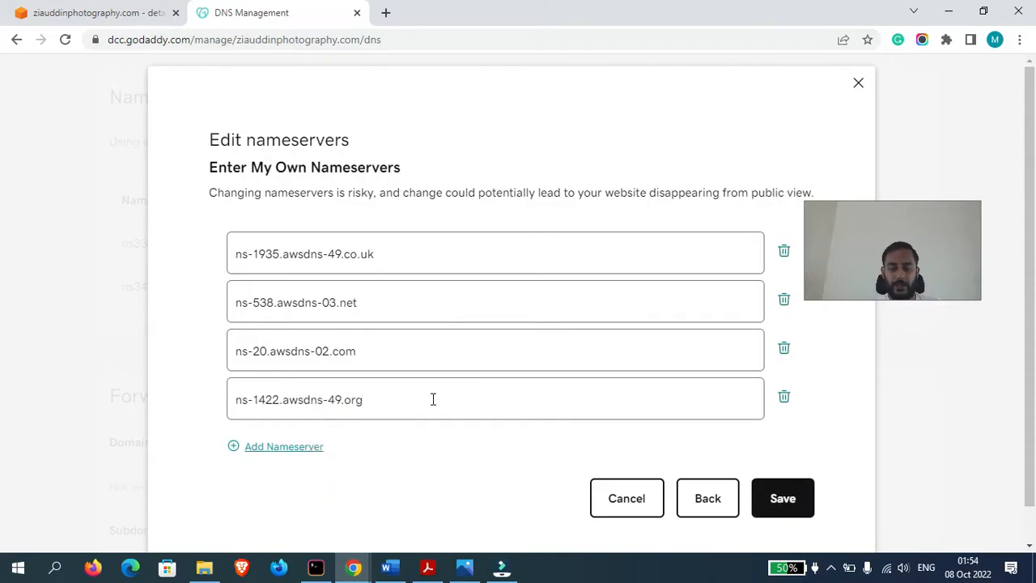
text(.)
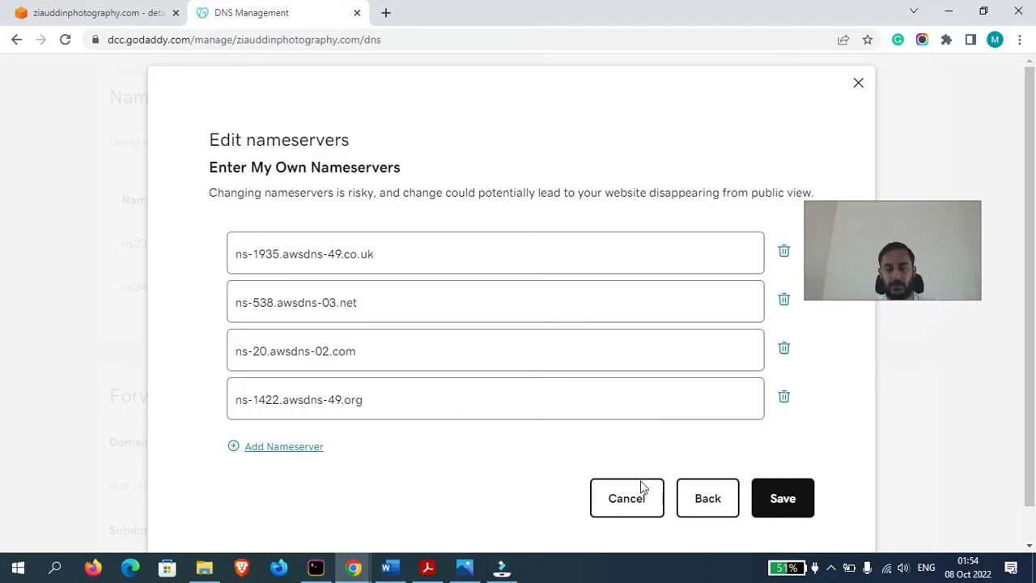
Save the custom nameservers, tick the consent checkbox, and continue the Nameserver Update
click(782, 498)
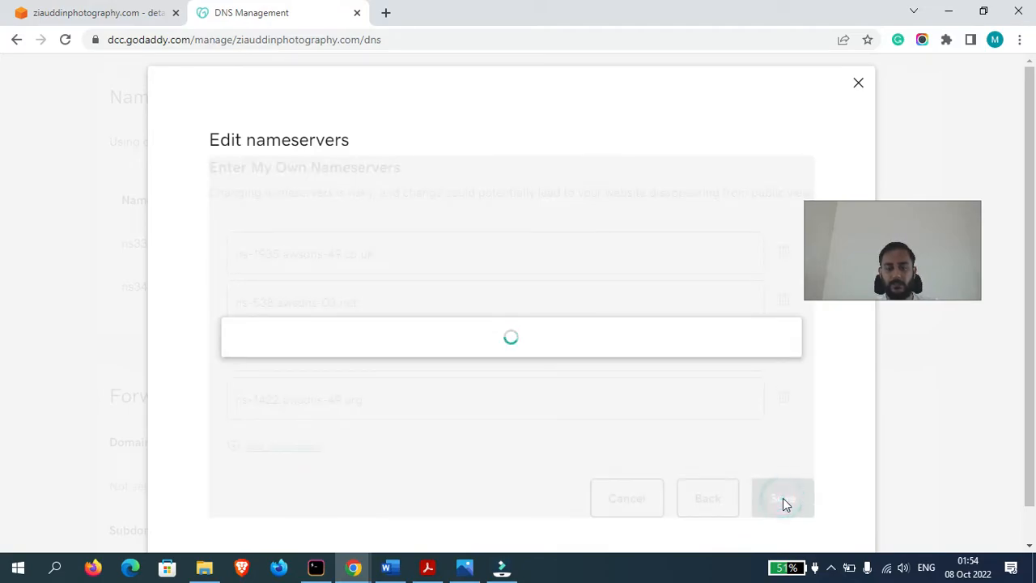
click(783, 498)
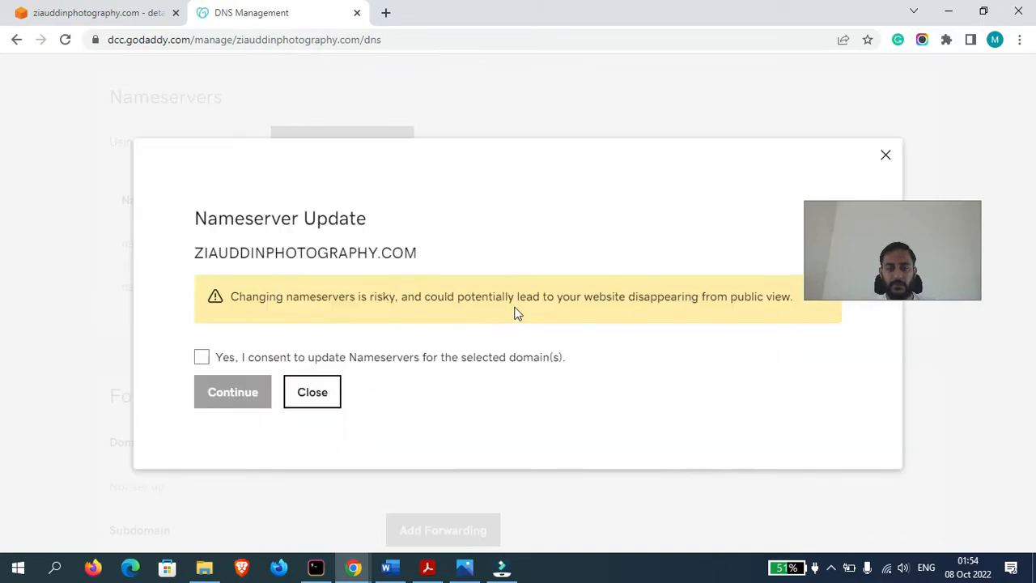
click(201, 357)
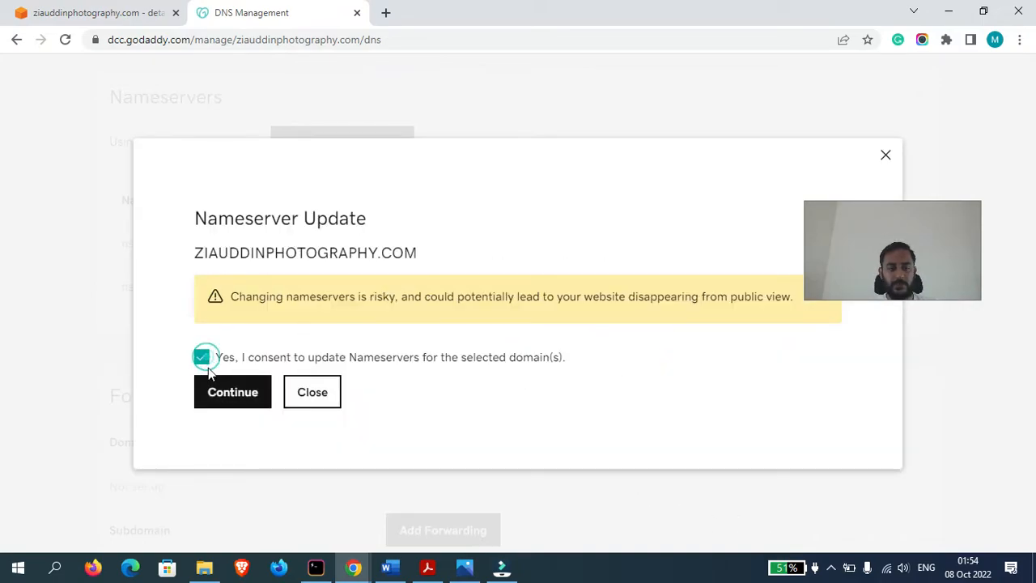
click(233, 392)
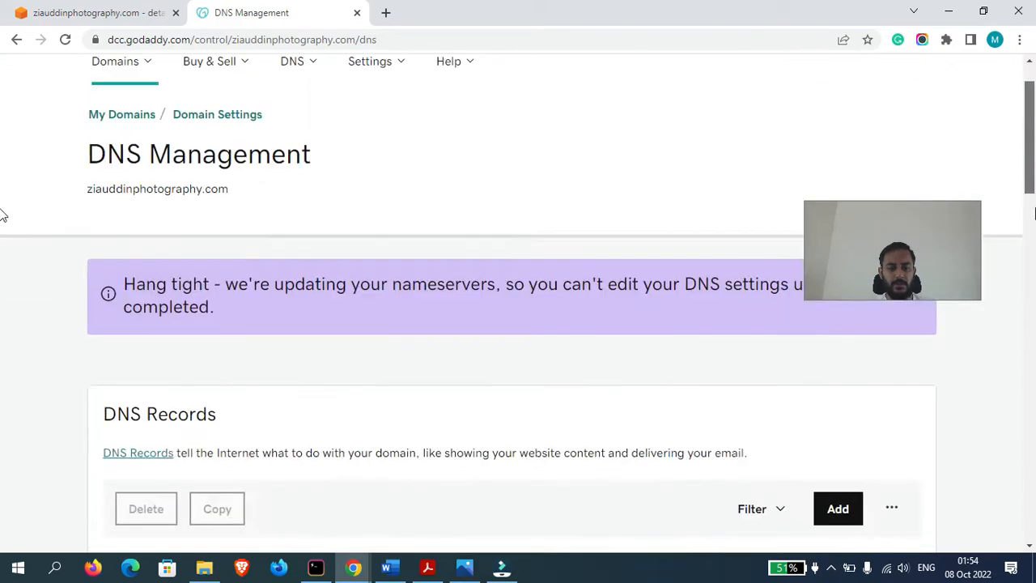
Scroll GoDaddy's DNS page to verify the listed Route 53 nameservers
scroll(down, 3)
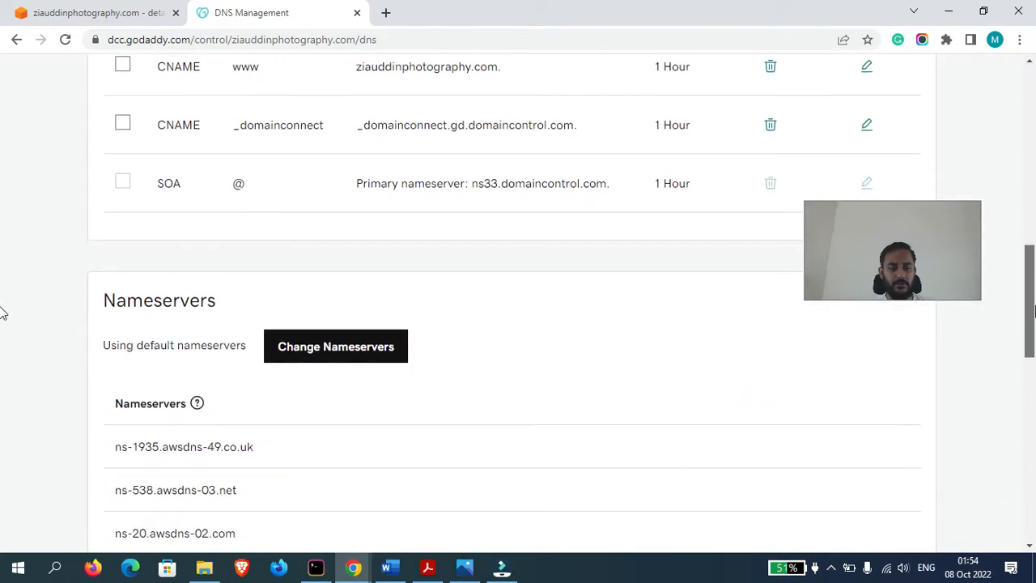
scroll(up, 3)
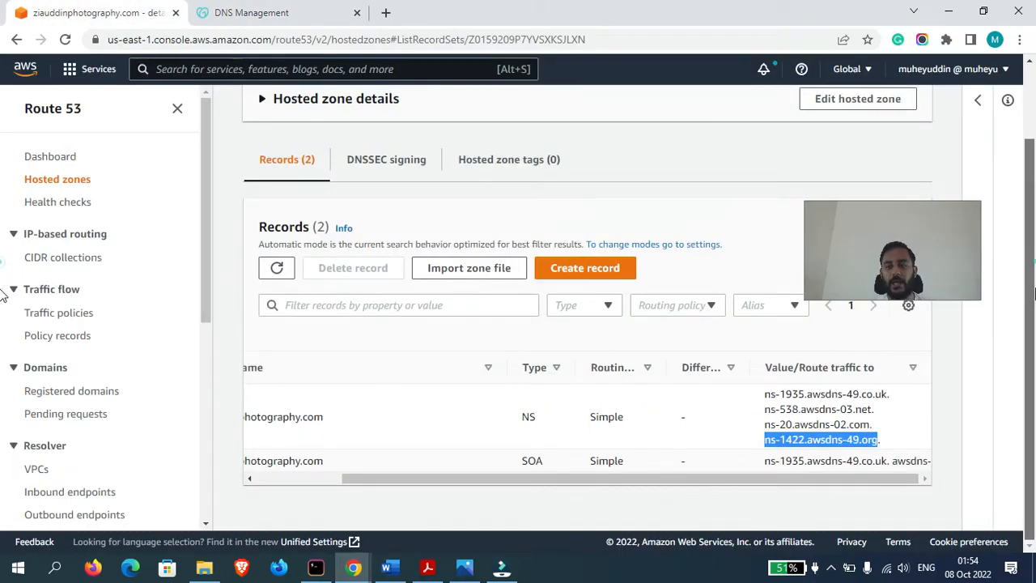
Briefly open the Quick create record form, then return via the Hosted zones breadcrumb
click(647, 508)
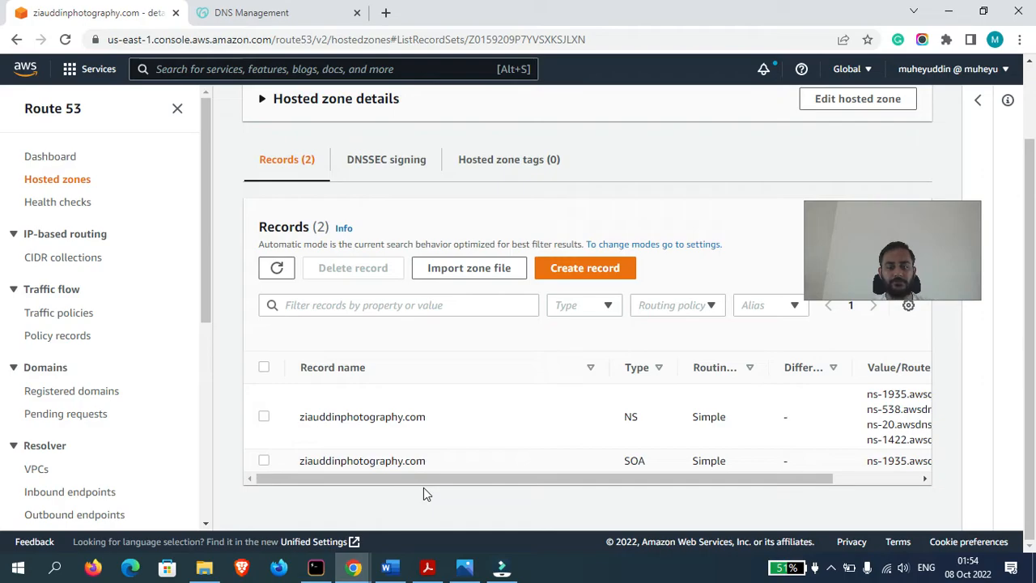
mouse_move(124, 287)
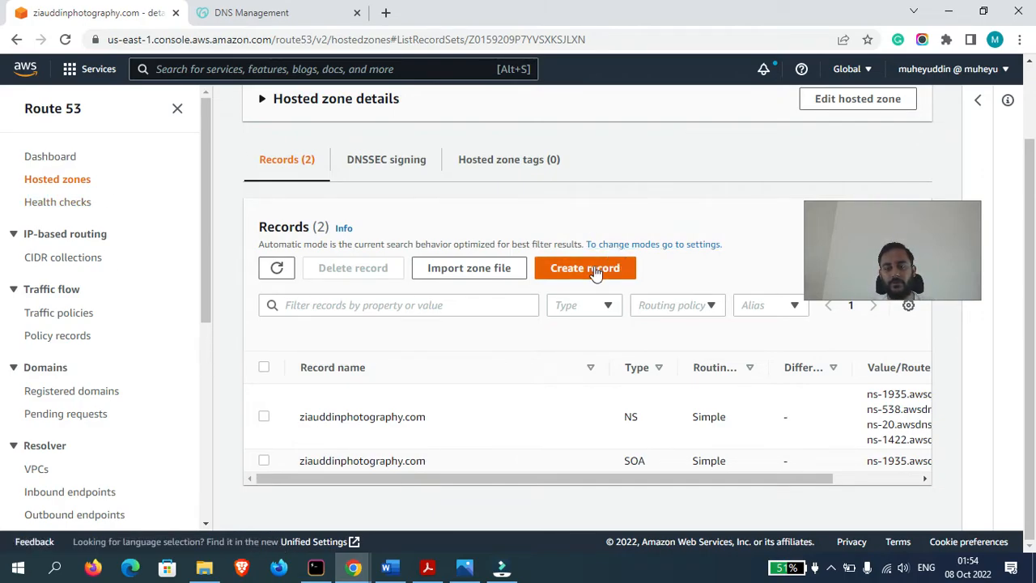
click(584, 268)
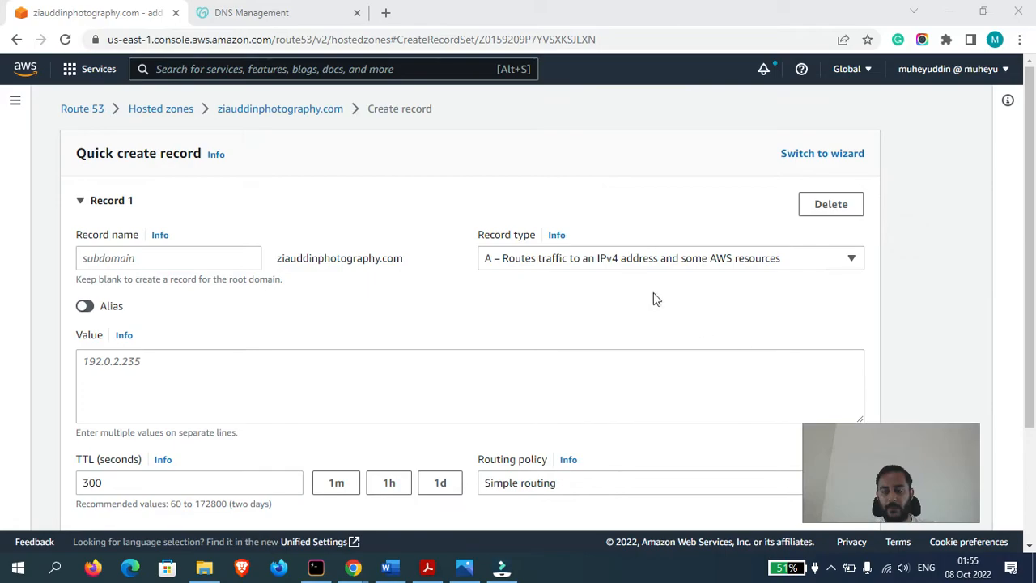
click(670, 258)
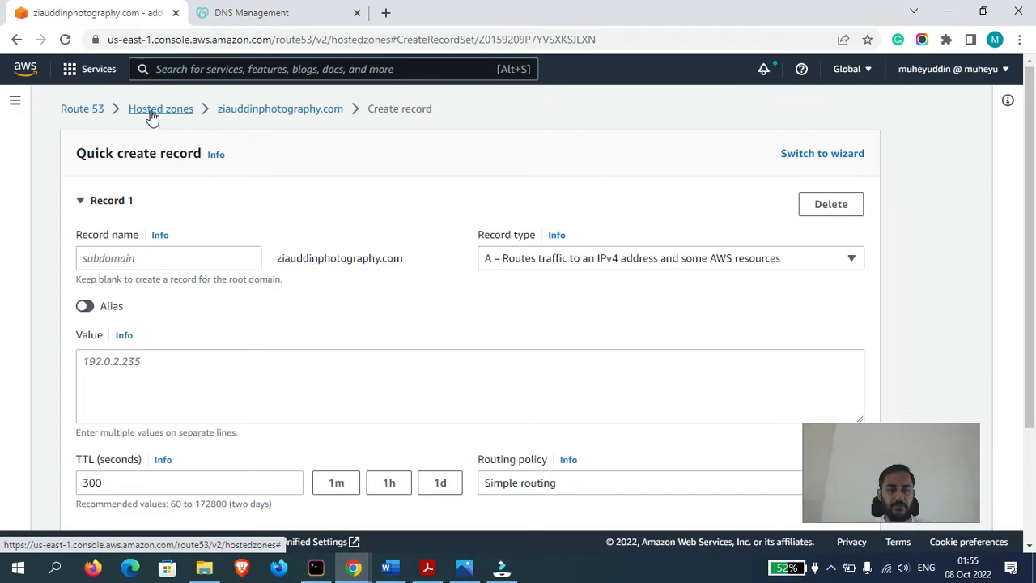
click(161, 108)
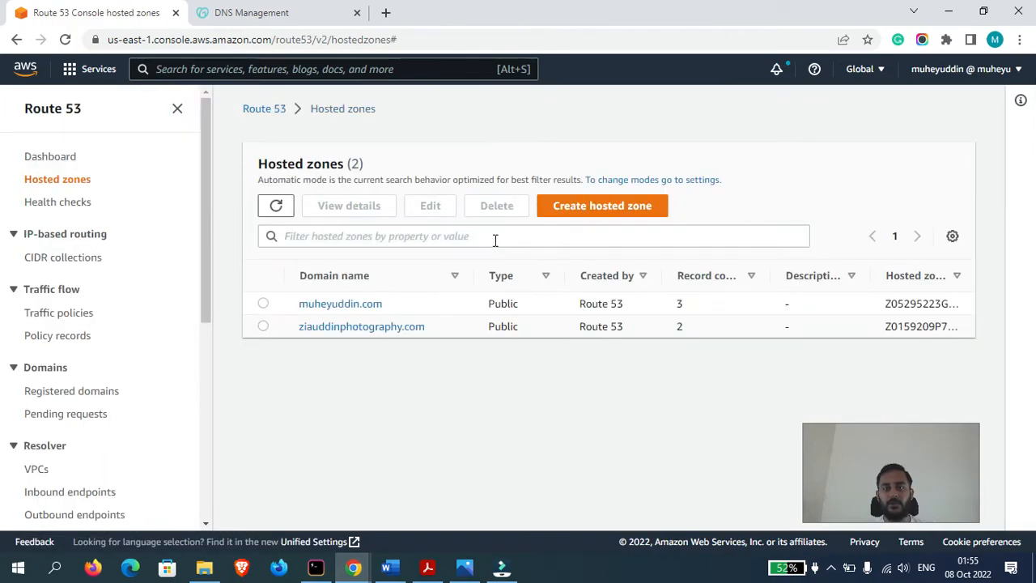